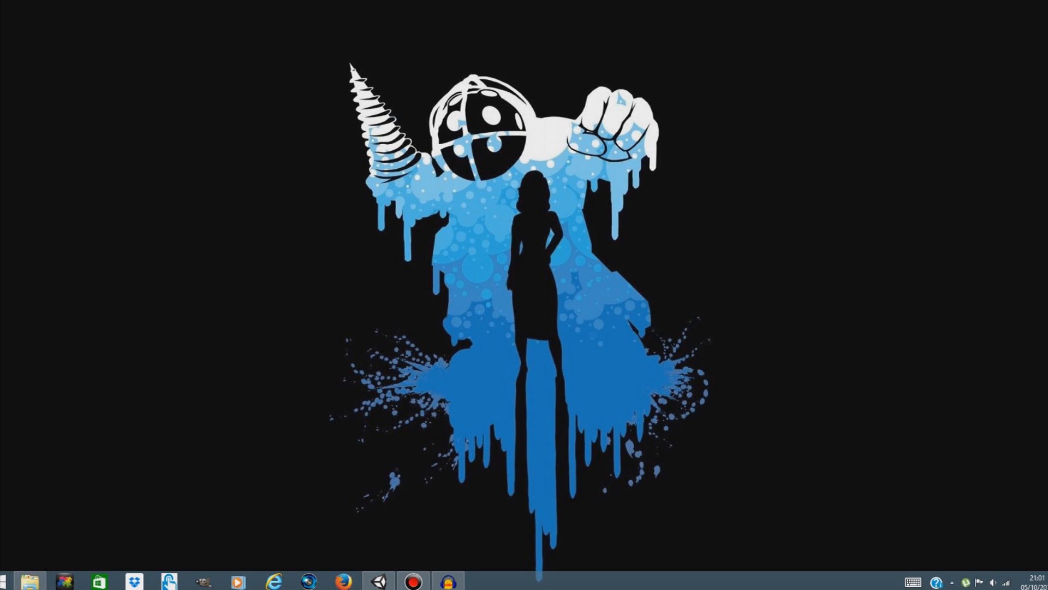
Bring the Unity classroom project forward and list the lowpolies/LowPolyPack folder contents
click(379, 581)
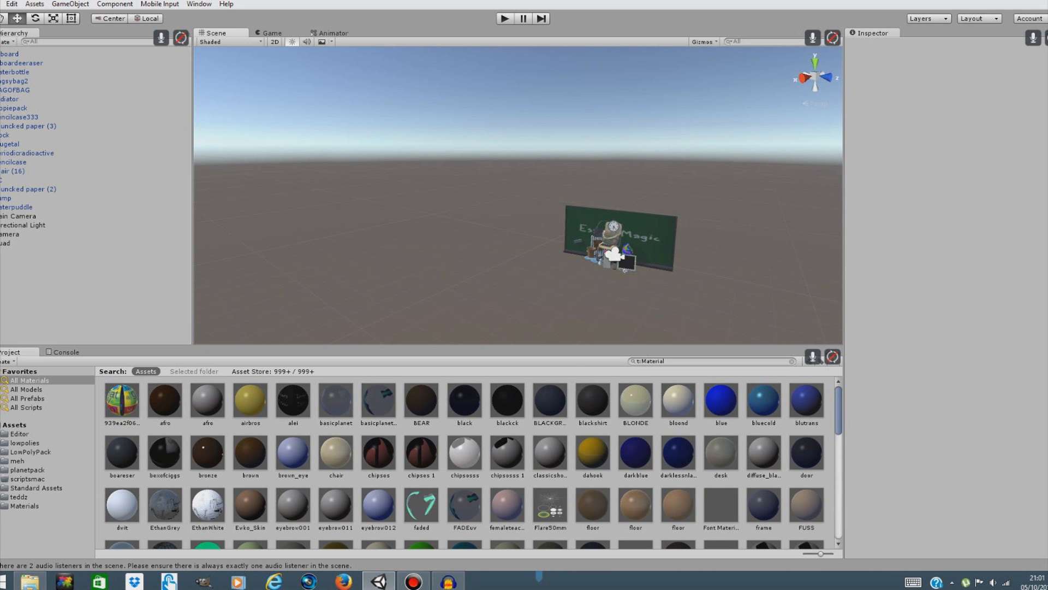
click(21, 443)
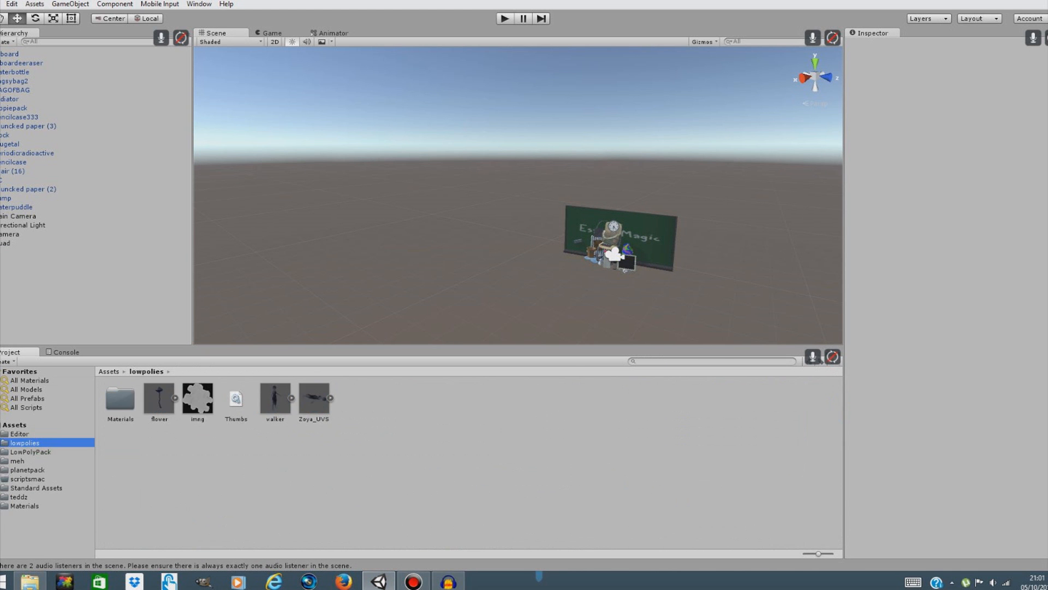
click(33, 452)
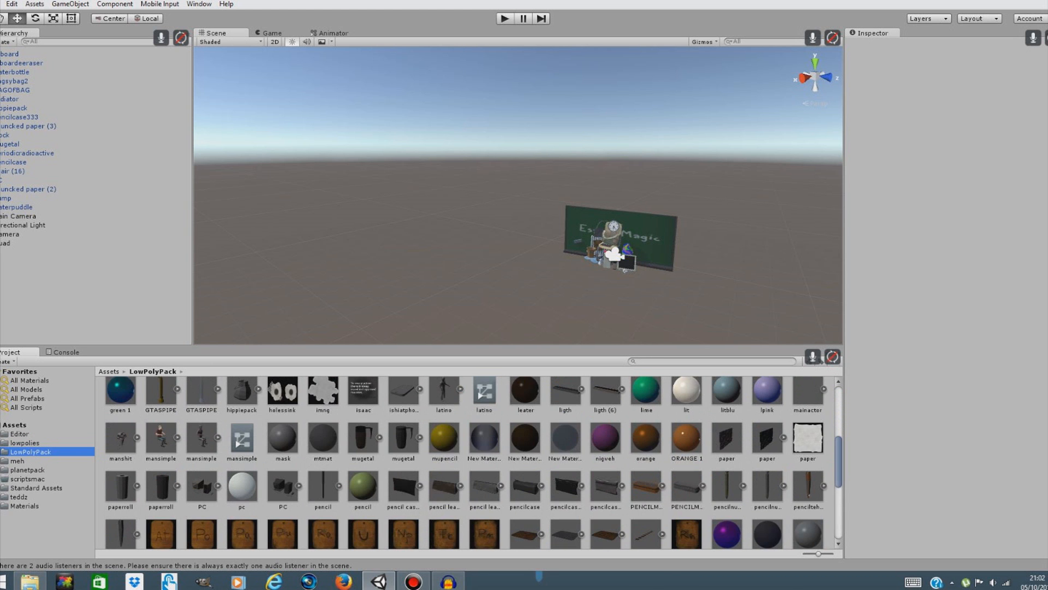
Scroll through the LowPolyPack classroom models and zoom the Scene view
scroll(down, 3)
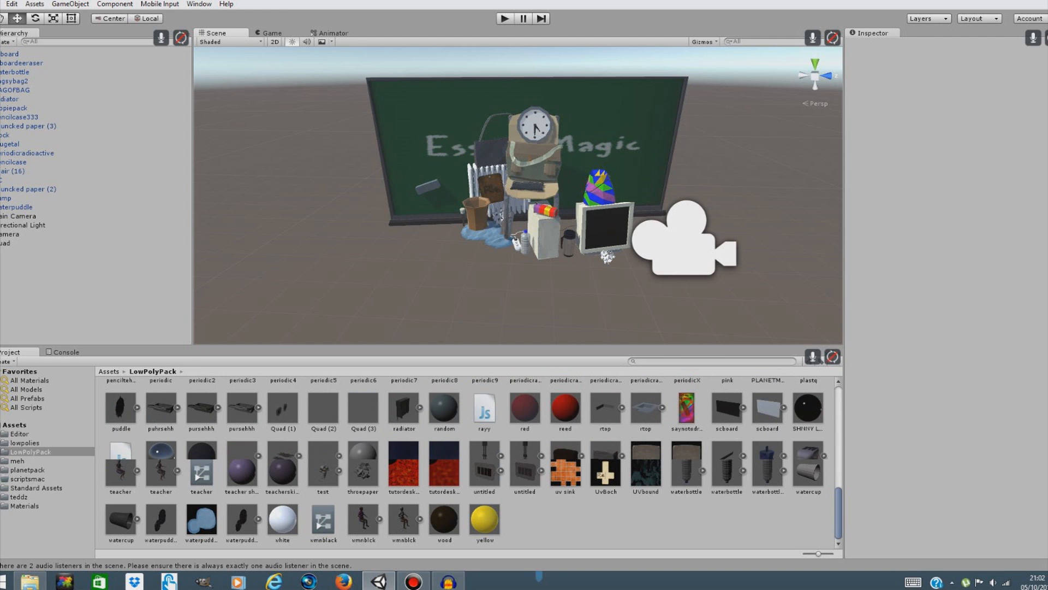
scroll(down, 3)
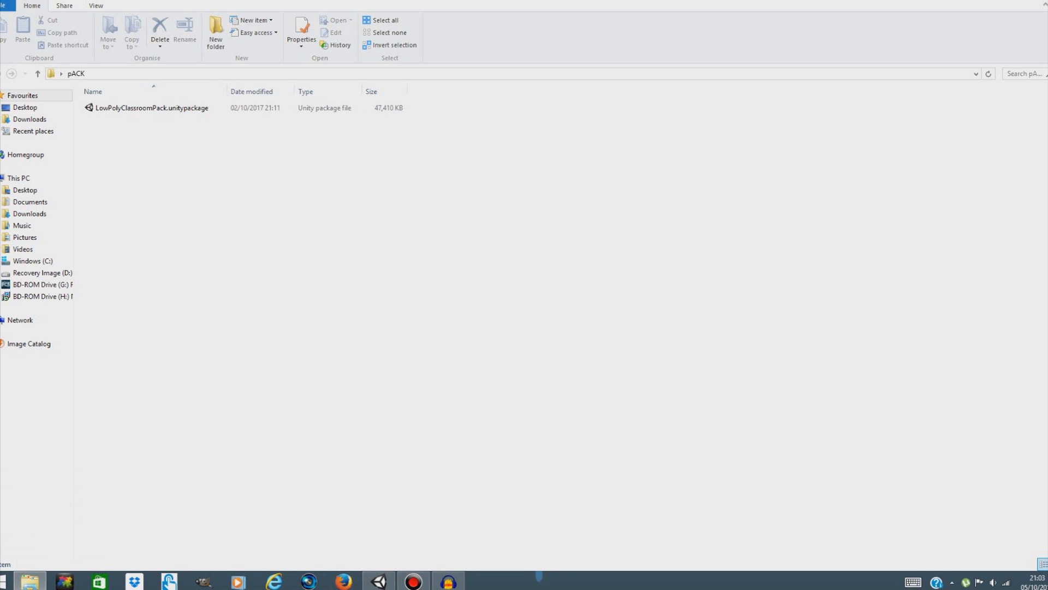
Import LowPolyClassroomPack.unitypackage into Unity from the pACK folder
click(151, 108)
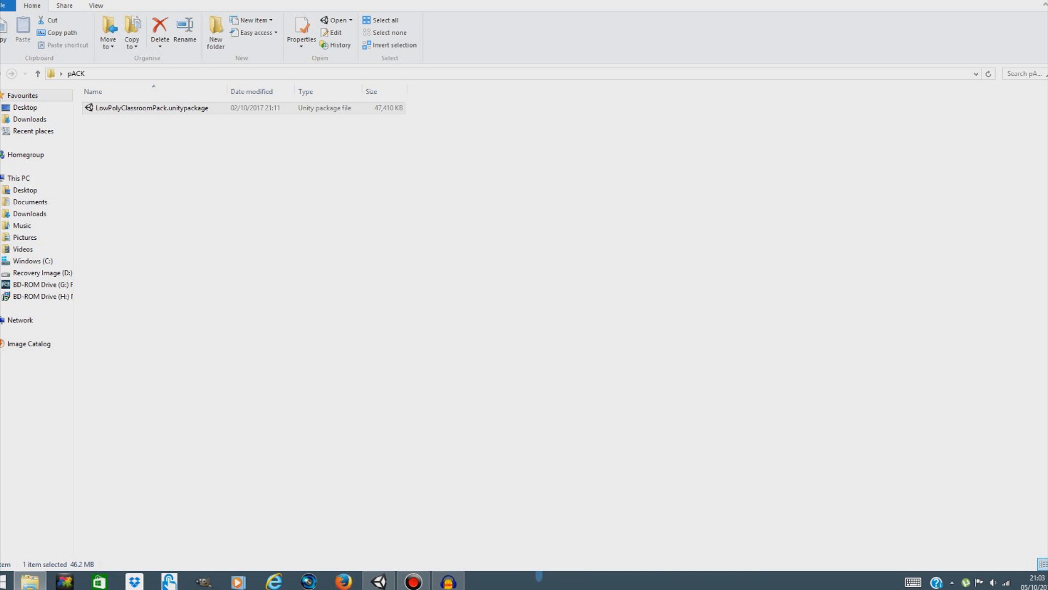
double_click(144, 108)
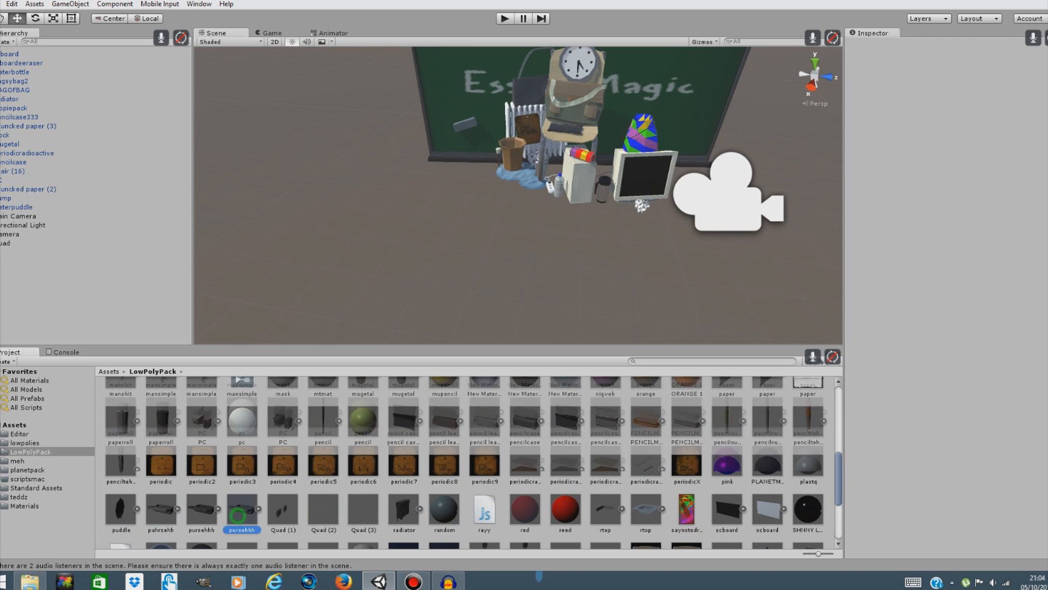
double_click(242, 511)
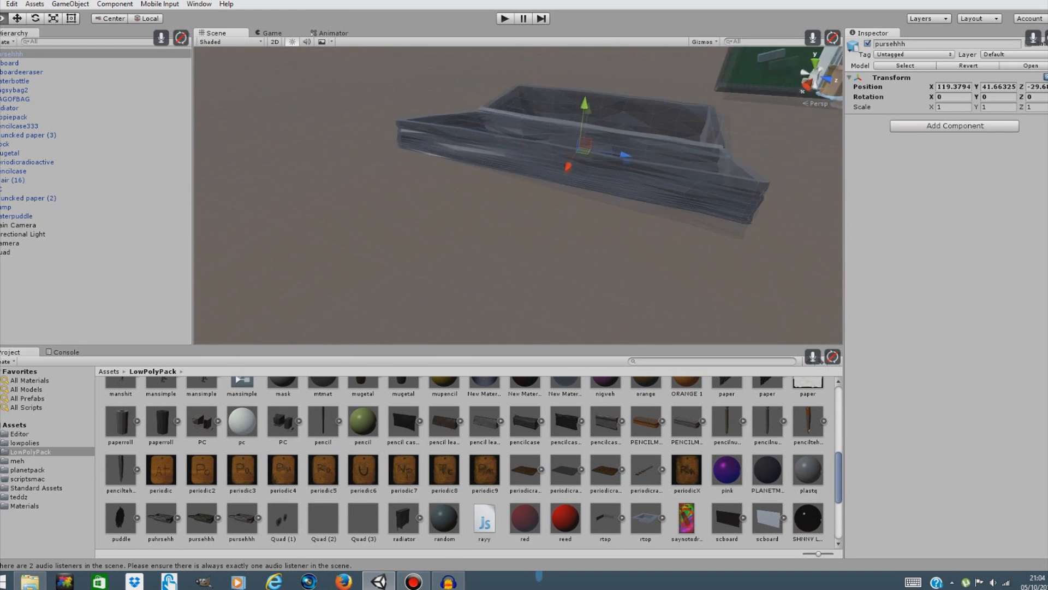
right_click(16, 55)
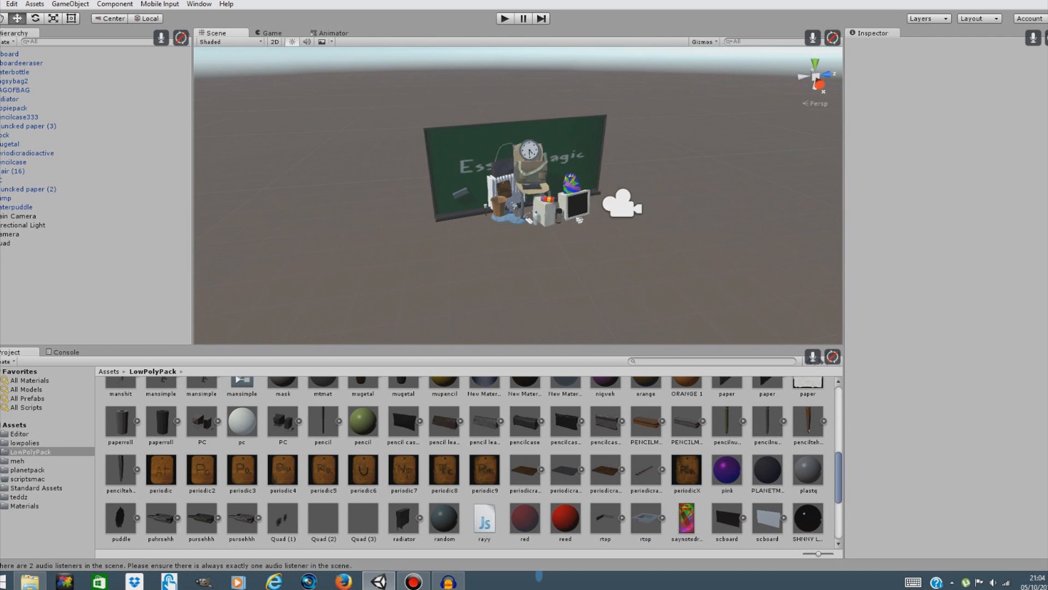
scroll(down, 3)
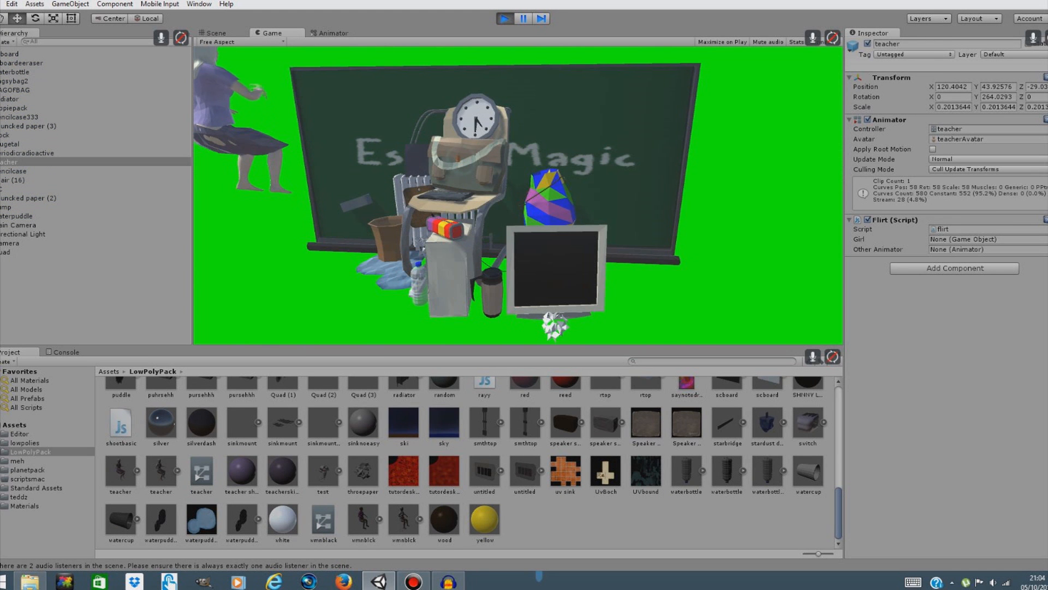
click(212, 32)
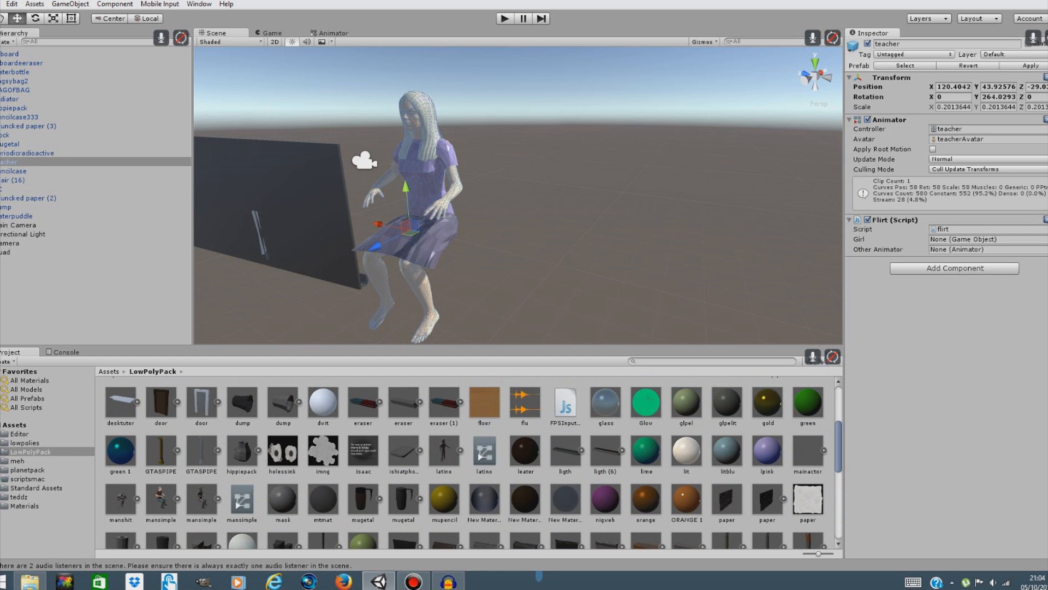
scroll(down, 3)
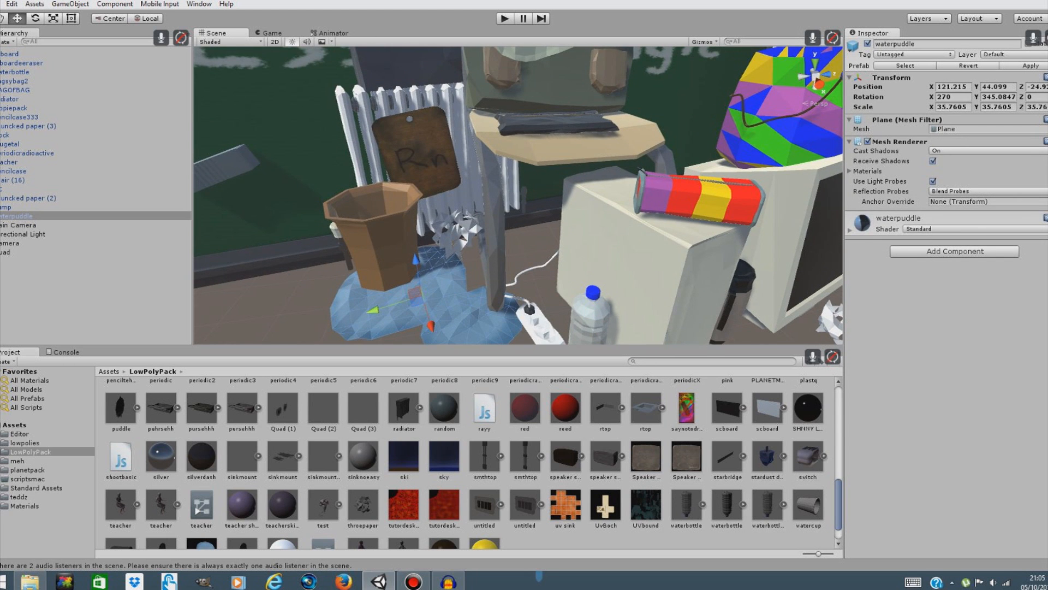
Place a second waterpuddle beside the chalkboard and filter Project assets by 'wate'
scroll(down, 3)
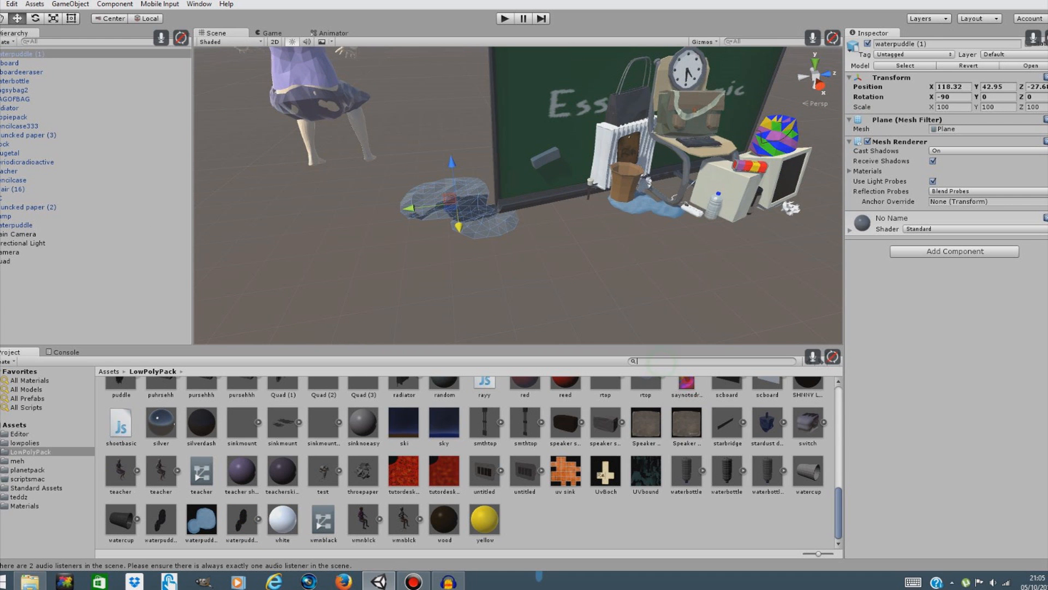
text(wate)
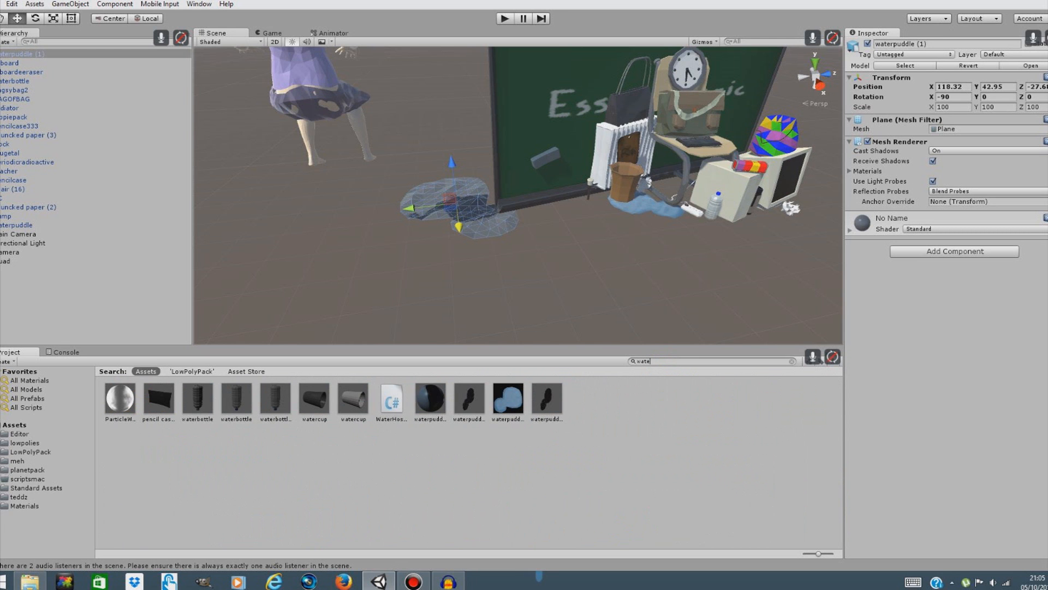